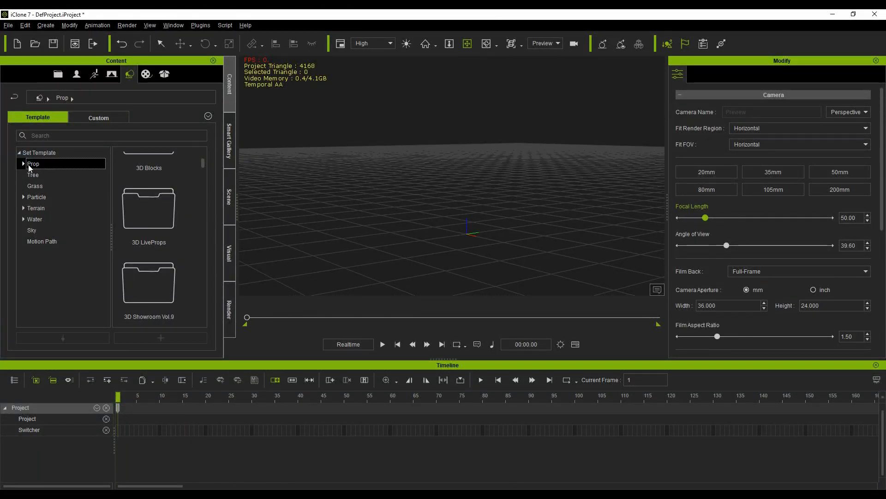
Step: Expand Prop and 3D Blocks templates, then show the Container shapes folder
click(24, 164)
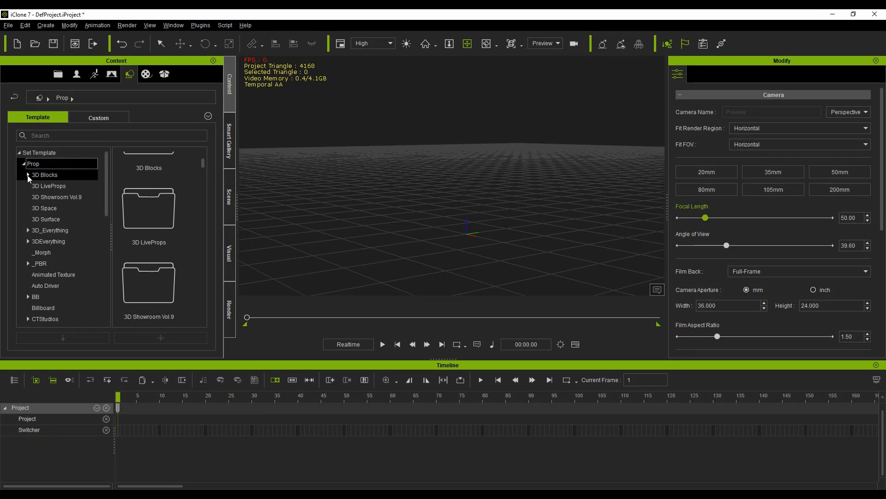
click(28, 175)
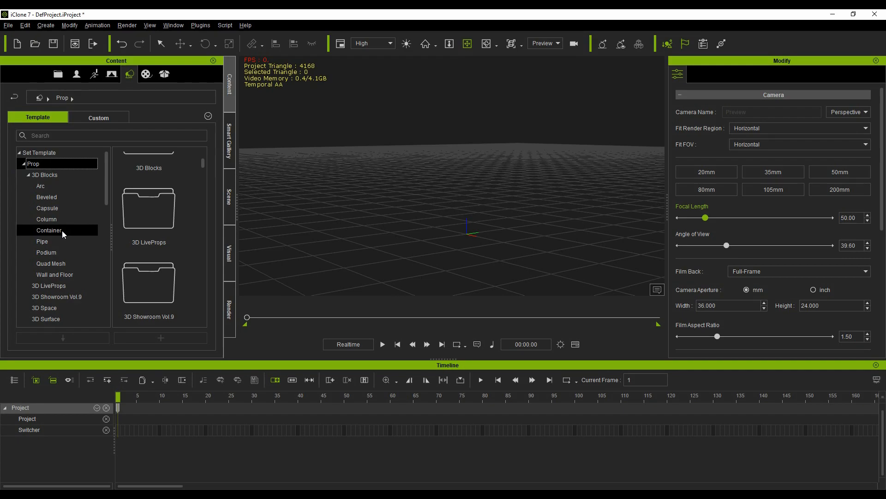
click(49, 230)
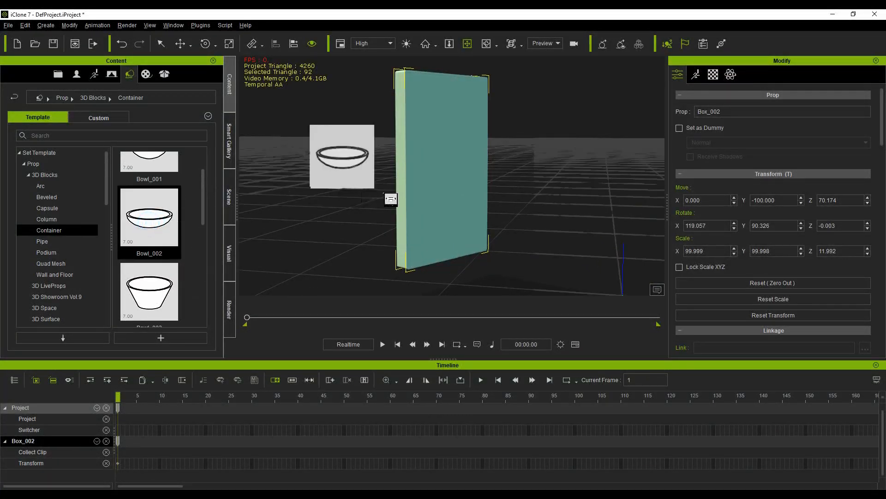
Step: Add the Bowl_002 shape and give it the Black image as base colour texture
double_click(148, 216)
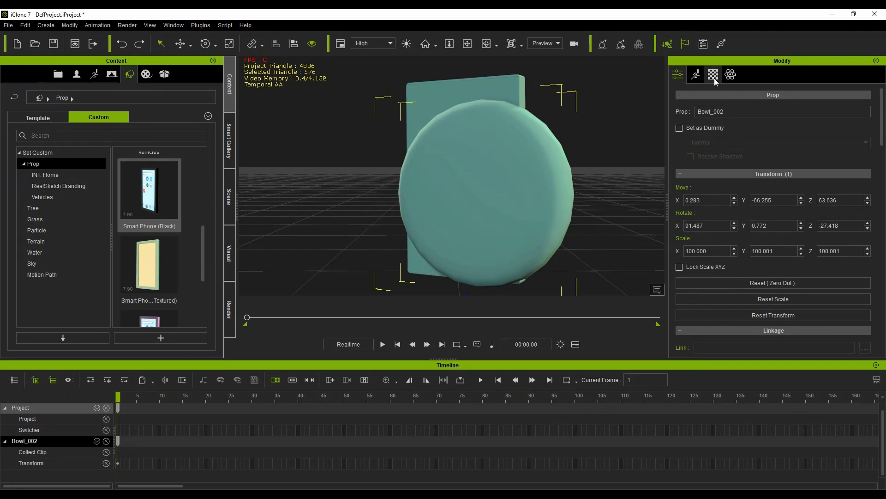
click(714, 74)
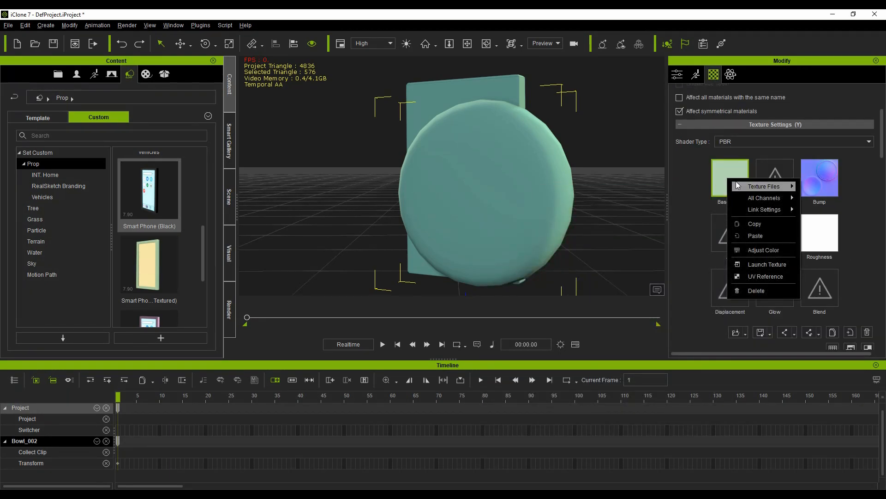
mouse_move(763, 186)
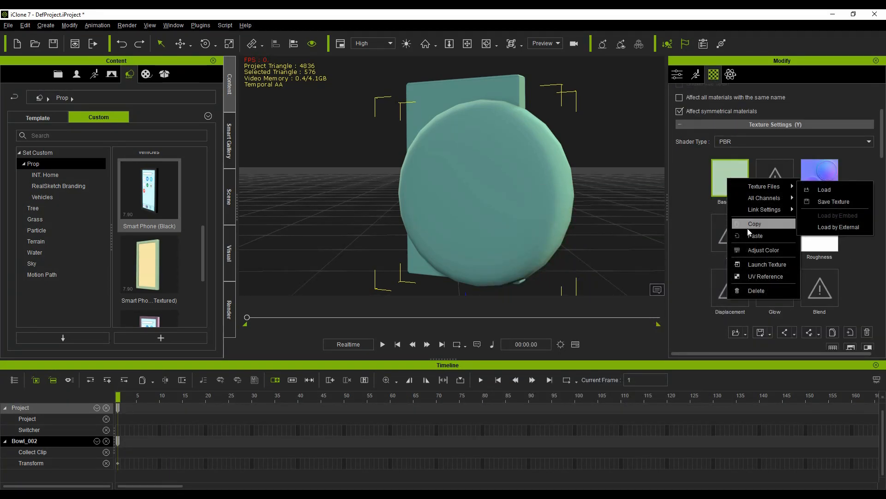
mouse_move(765, 186)
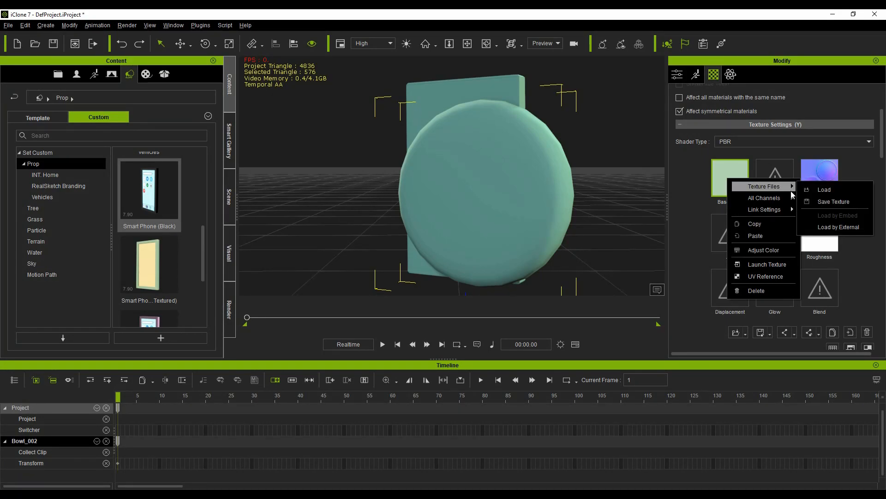
click(824, 189)
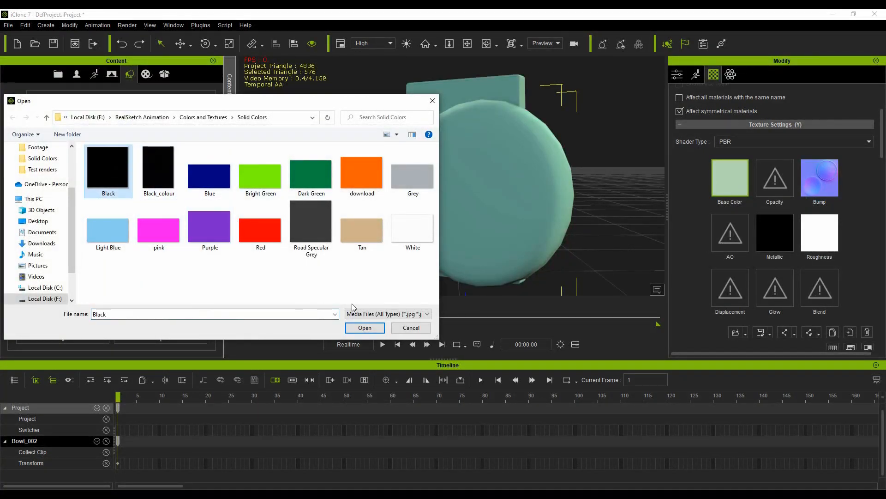
click(365, 328)
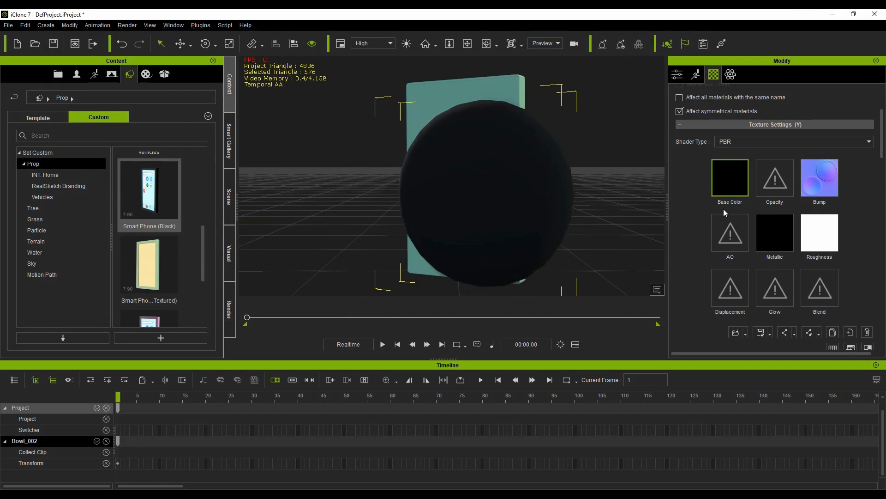
Step: Load the Black image as the bowl's roughness texture
right_click(819, 234)
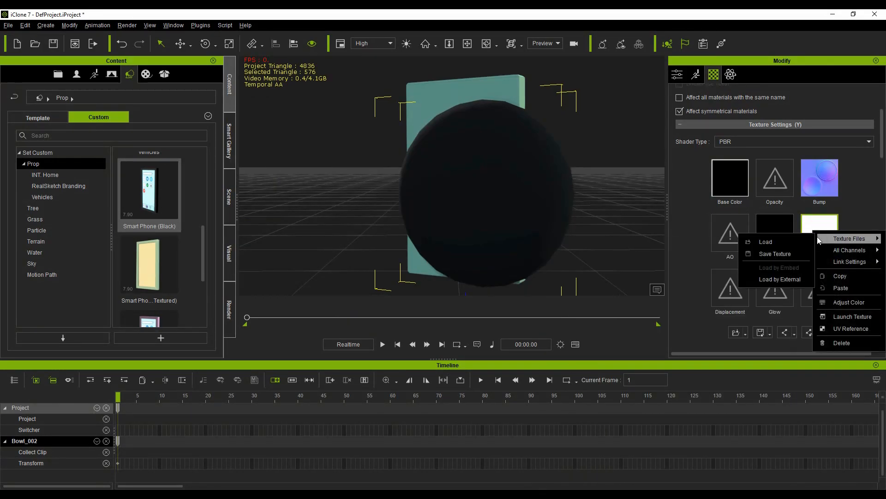
click(765, 242)
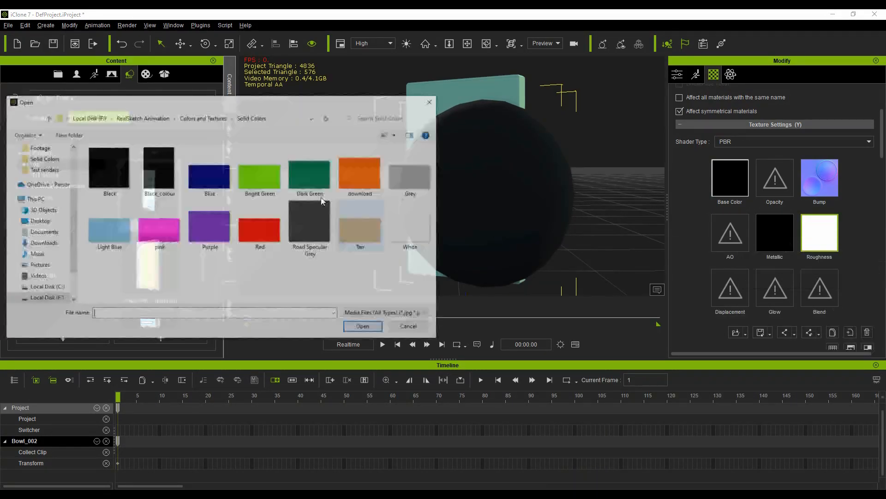
click(108, 168)
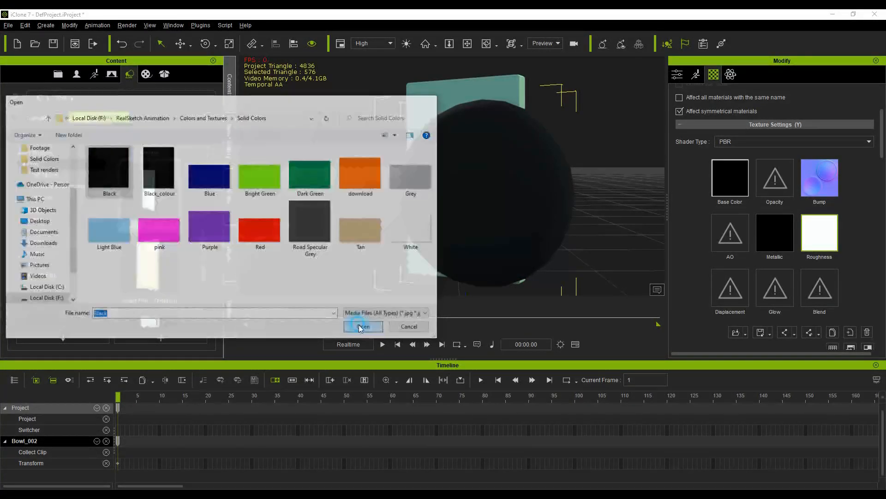
click(363, 326)
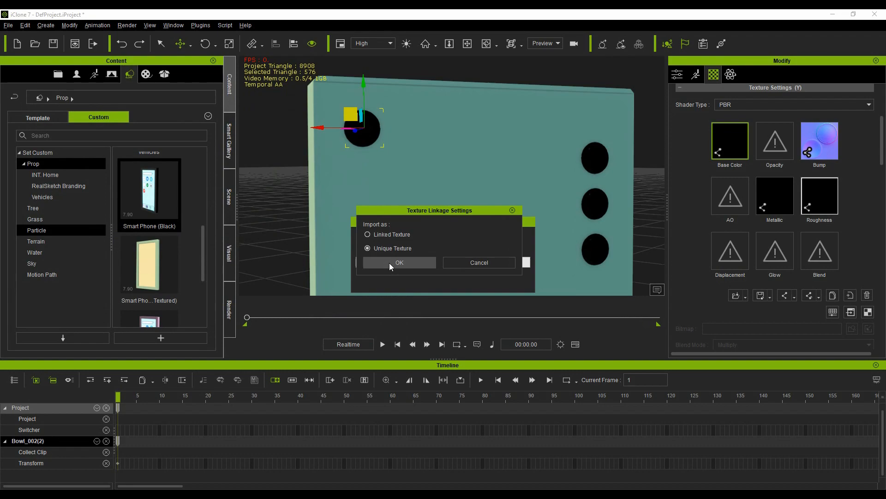
Step: Import the lens texture as a unique copy in Texture Linkage Settings
click(399, 262)
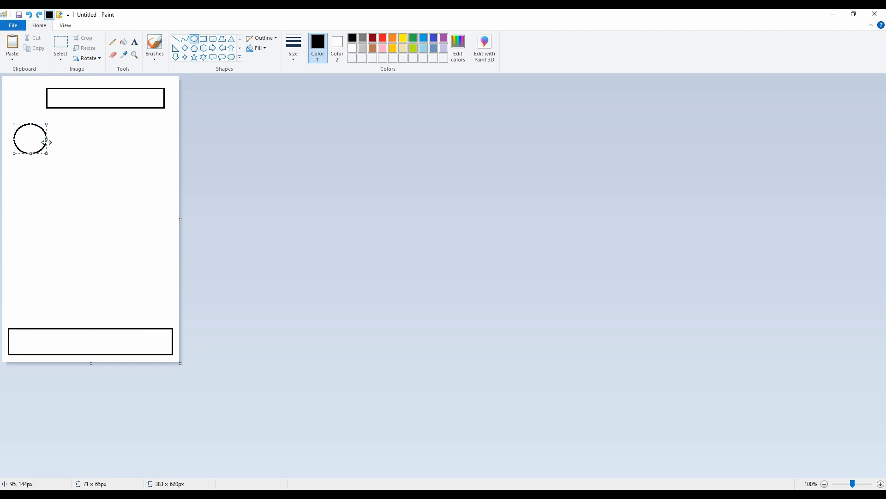
Step: Draw an app circle below the SEARCH bar and fill shapes with blue
drag(59, 124, 88, 150)
text(SEARCH)
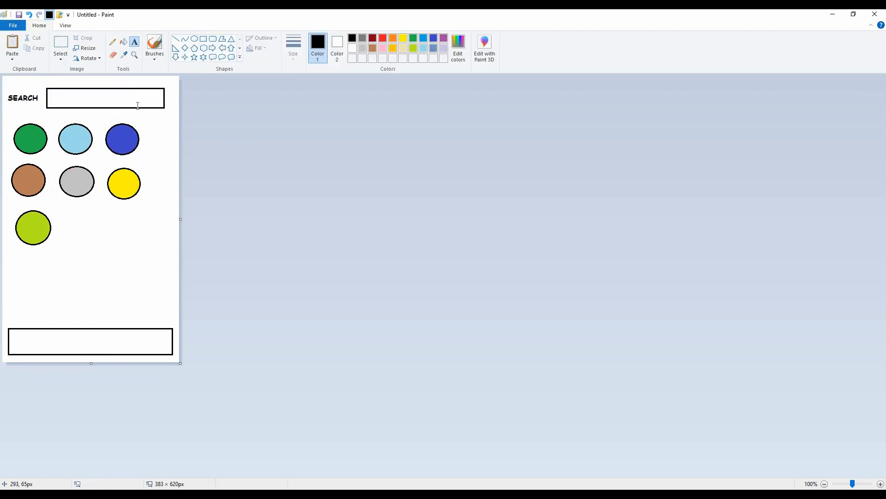
click(193, 39)
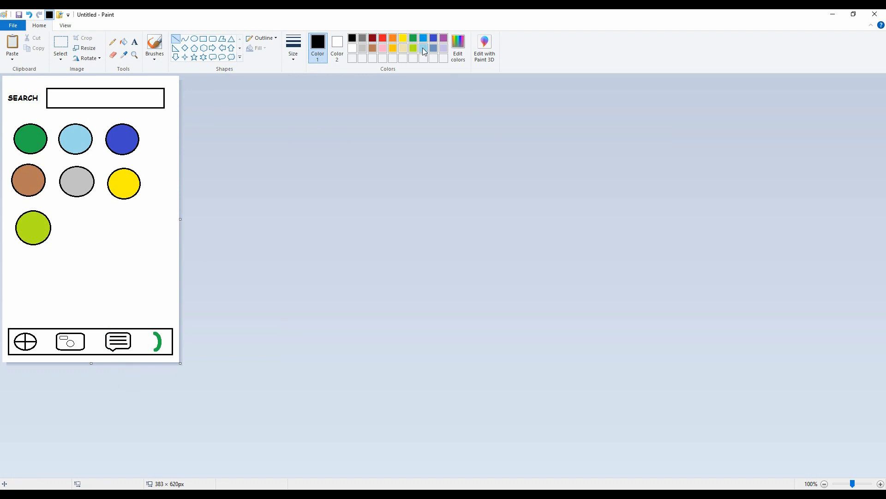
click(423, 50)
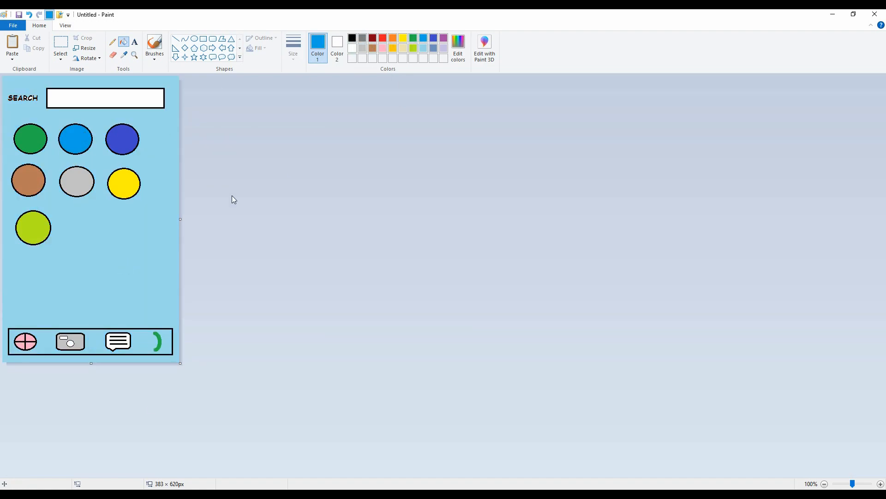
click(12, 25)
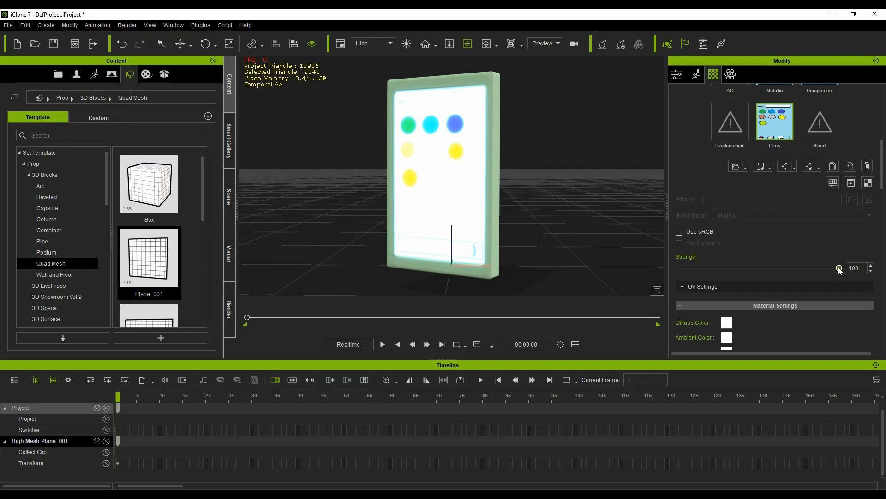
Step: Drag the screen's Glow Strength slider down from 100 to about 10
drag(839, 267, 753, 267)
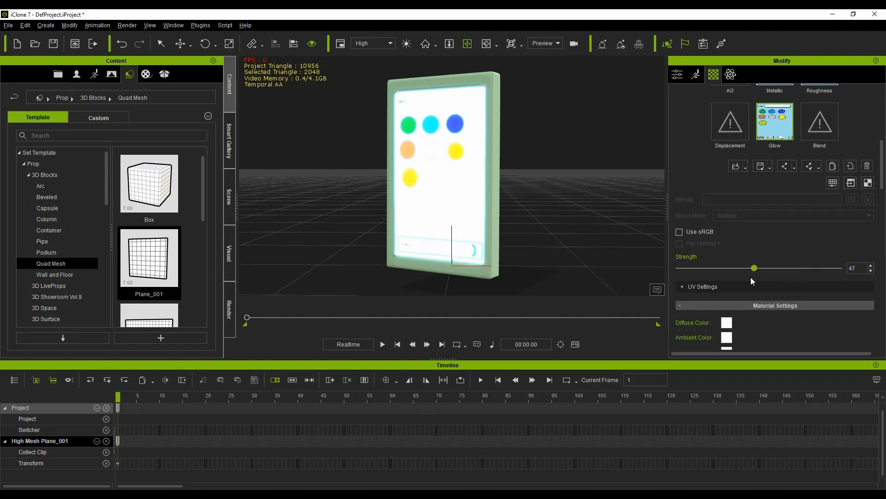
drag(754, 267, 695, 267)
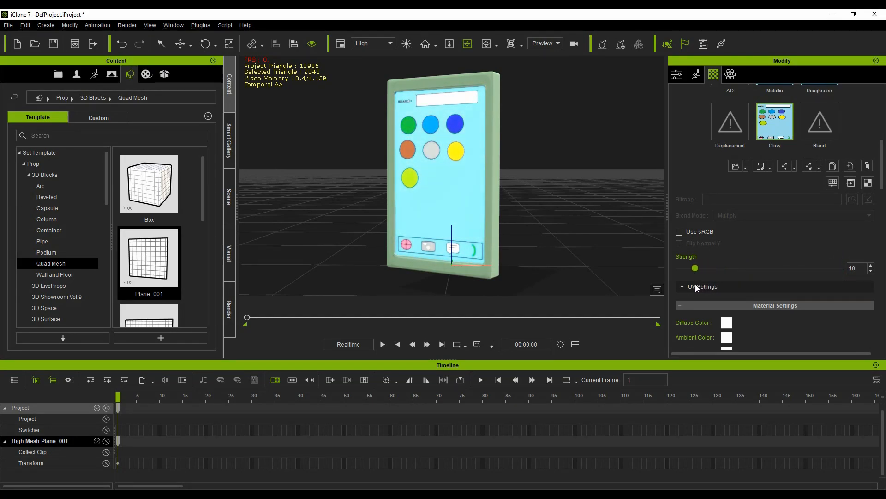
drag(696, 268, 691, 267)
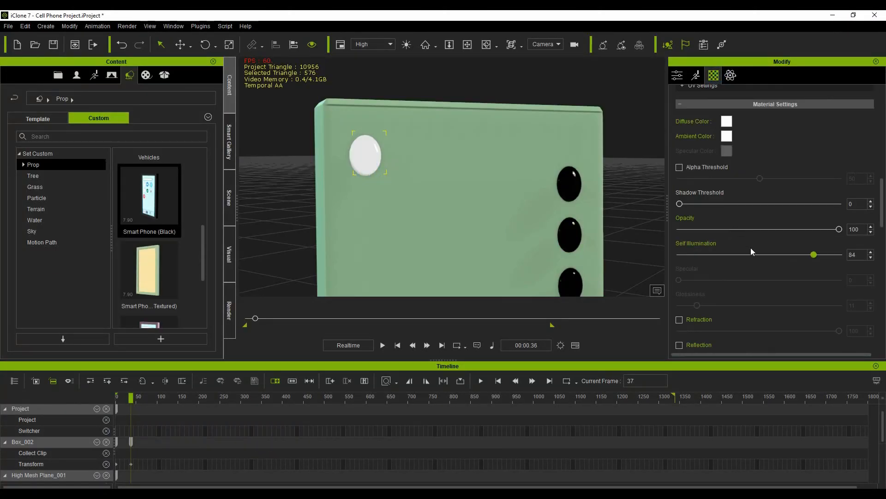
Step: Load the white image as the flashlight lens's glow texture
click(713, 75)
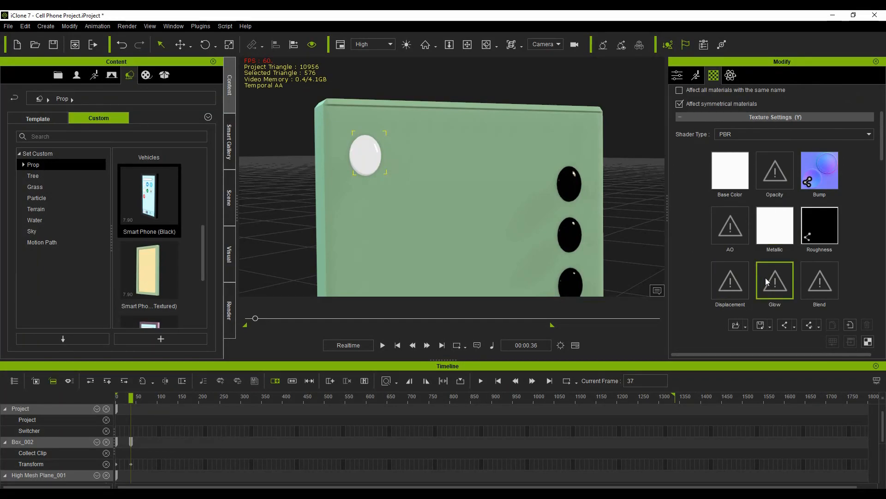
right_click(775, 282)
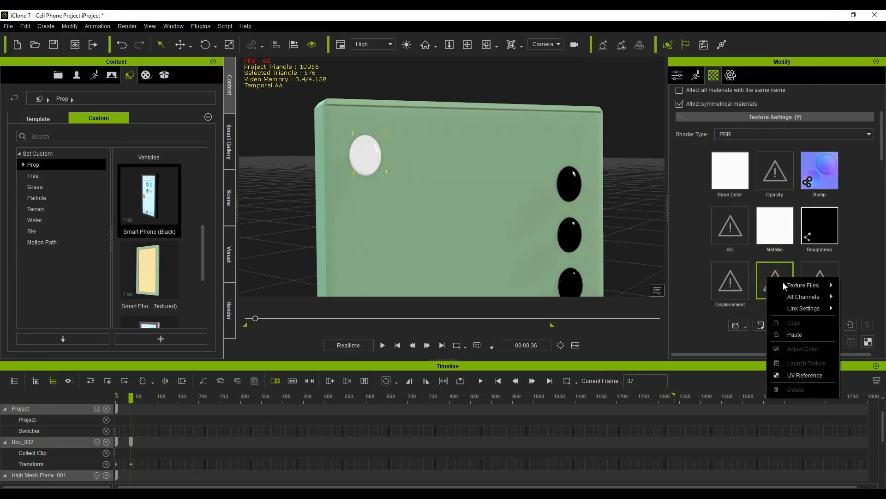
click(806, 363)
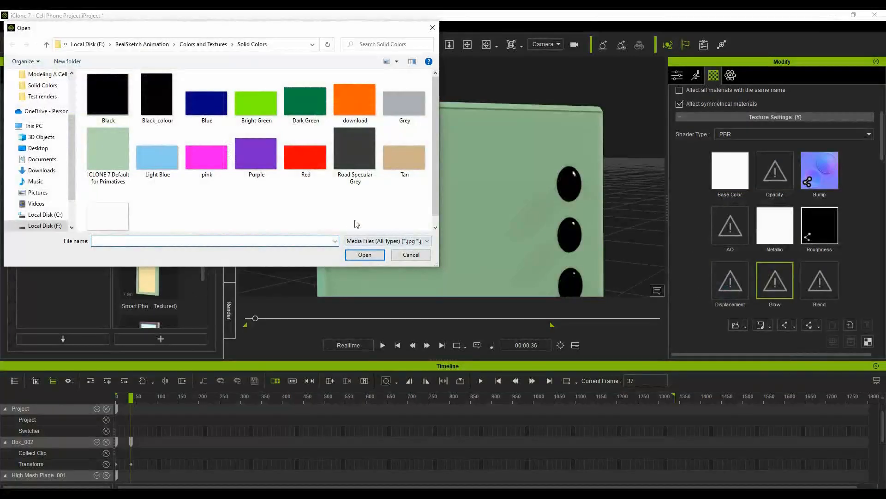
click(410, 254)
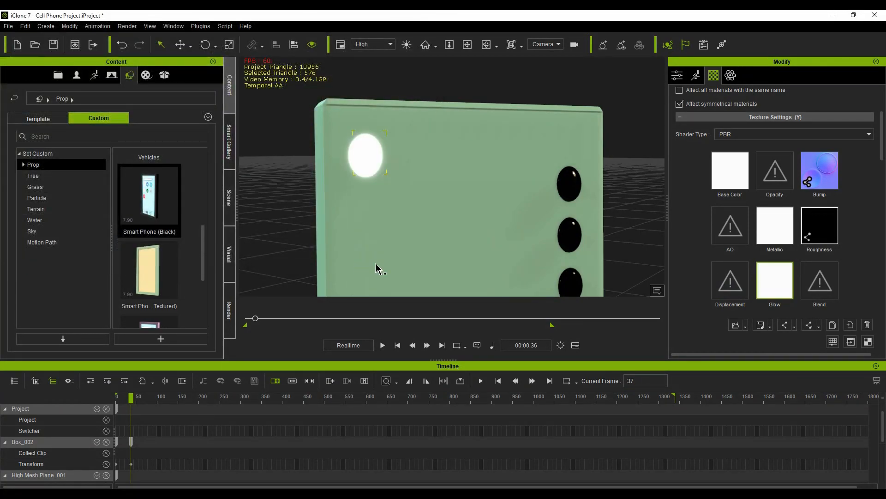
mouse_move(536, 305)
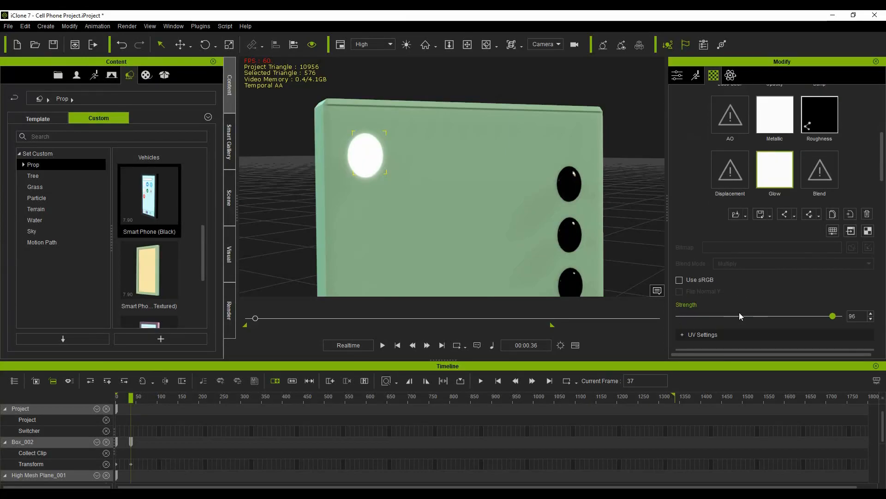
Step: Try flashlight glow strengths 96, 15 and 100, ending at 0
drag(832, 315, 702, 288)
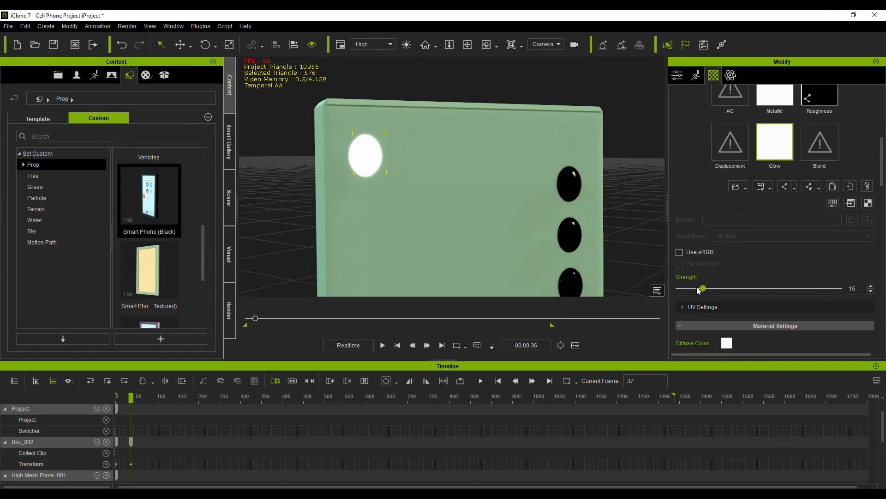
drag(703, 288, 839, 288)
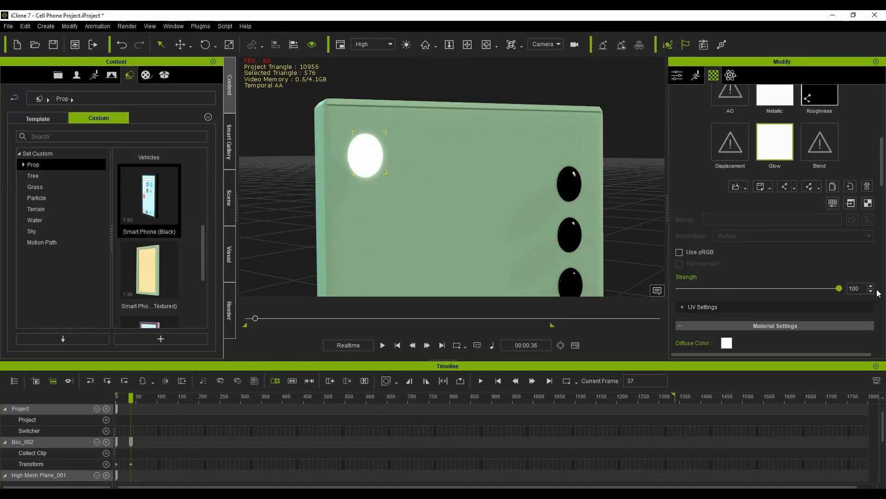
drag(839, 288, 678, 288)
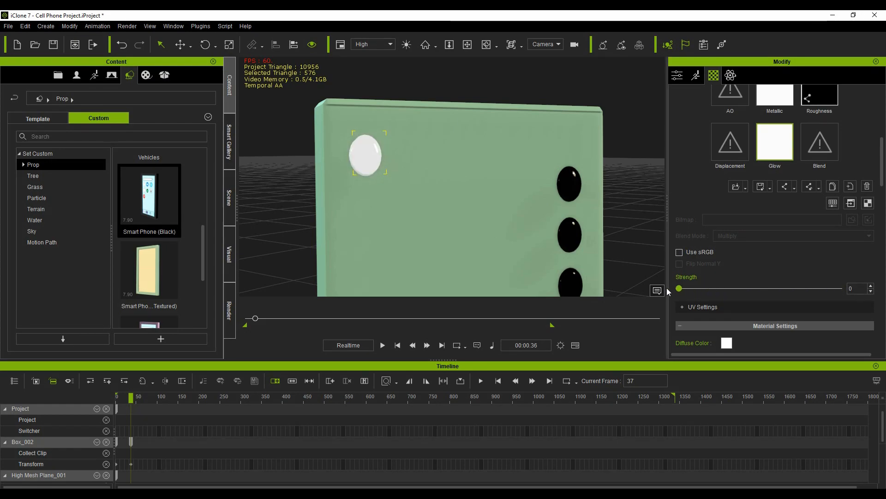
drag(679, 288, 763, 288)
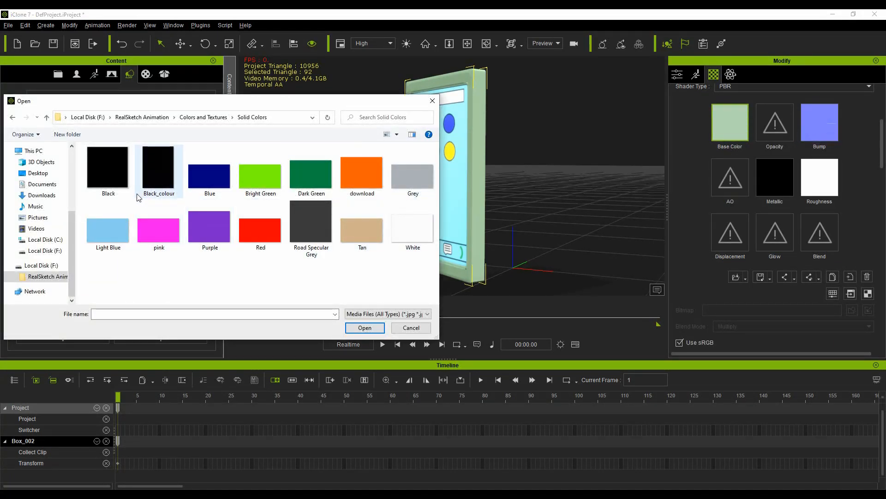
Step: Apply the Black image as the phone case's base colour
click(108, 167)
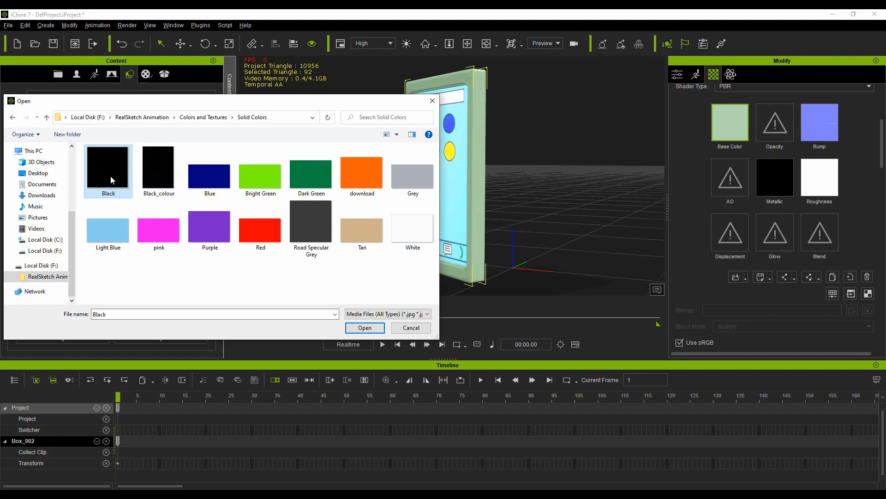
click(365, 327)
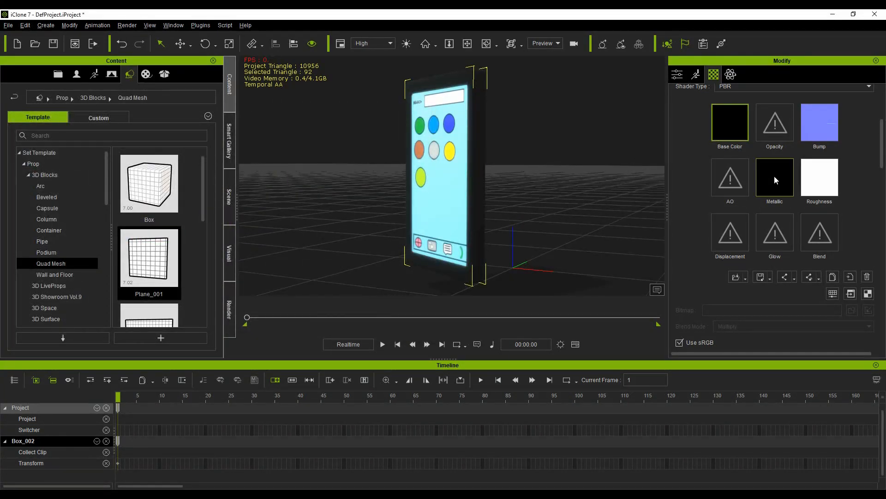
click(677, 74)
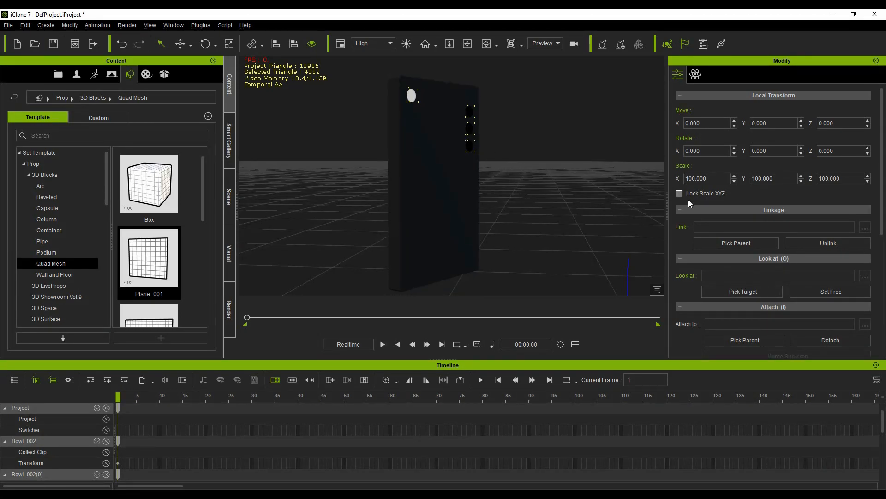
scroll(down, 3)
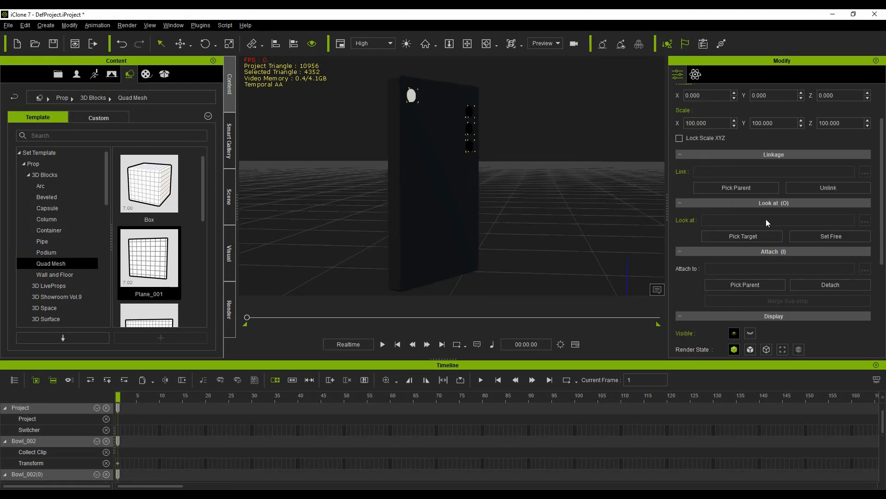